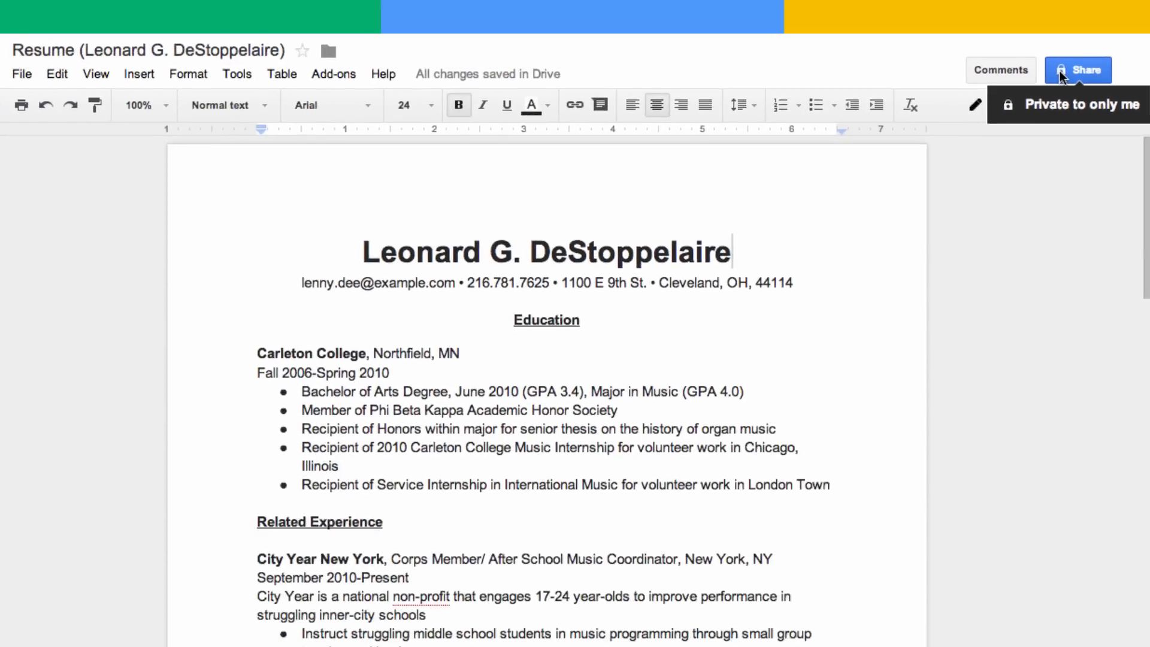
{"action": "left_click", "coordinate": [1077, 70]}
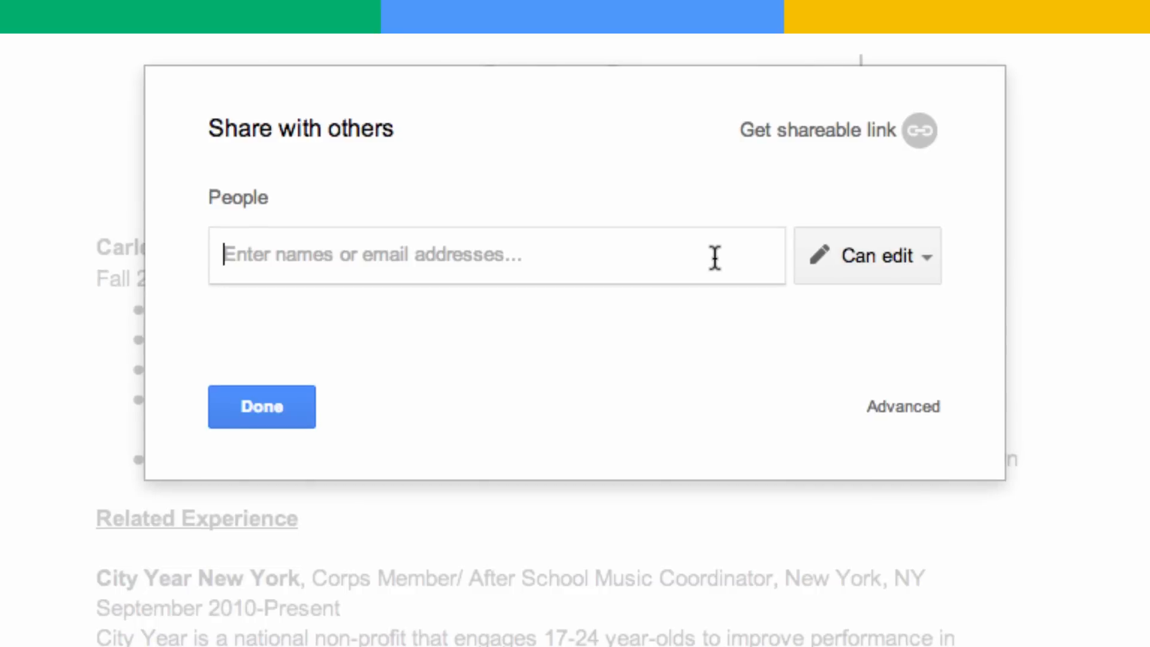
{"action": "type", "text": "myfriend@example.com"}
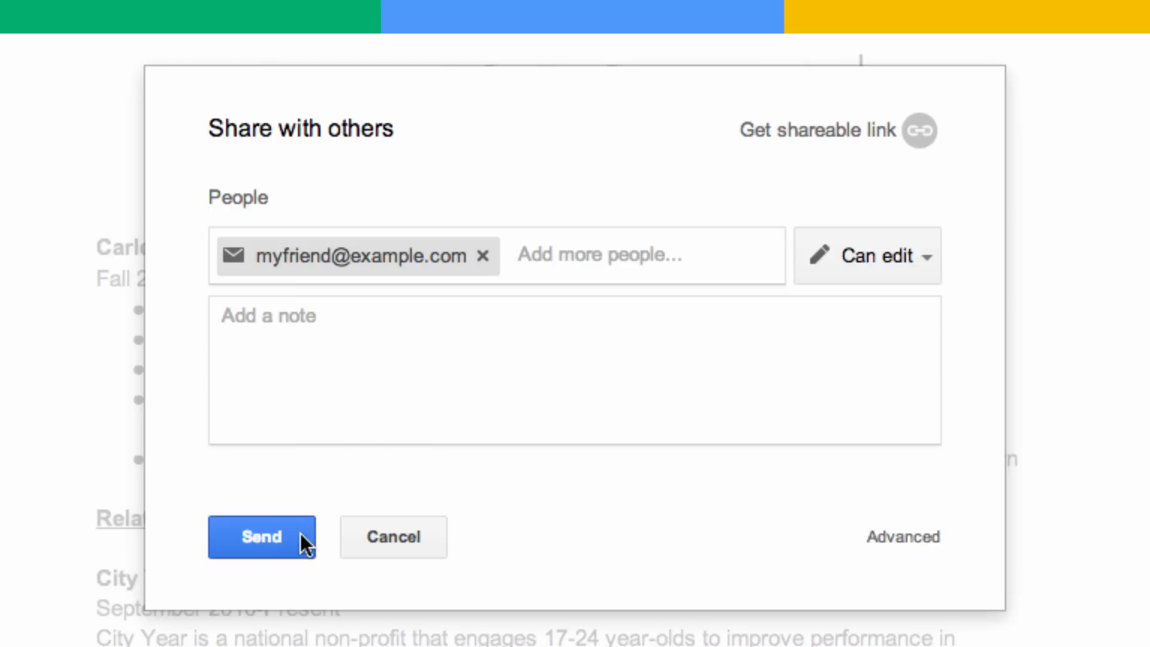
{"action": "left_click", "coordinate": [261, 536]}
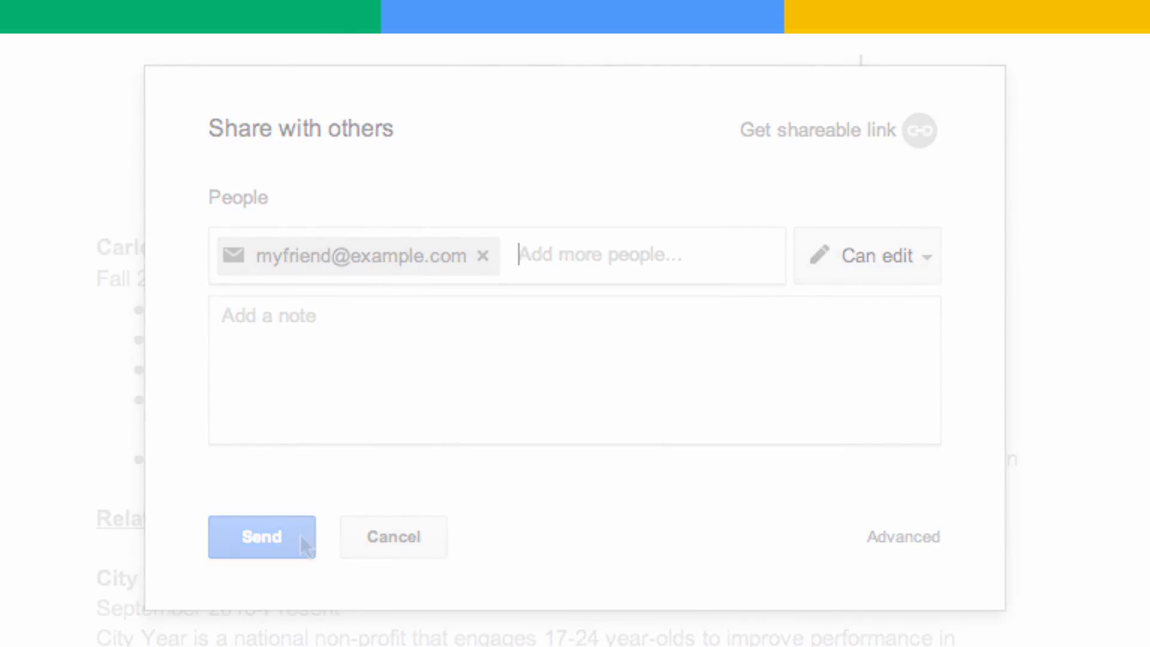
Dismiss the resume's sharing dialog after sending the invitation
{"action": "left_click", "coordinate": [261, 536]}
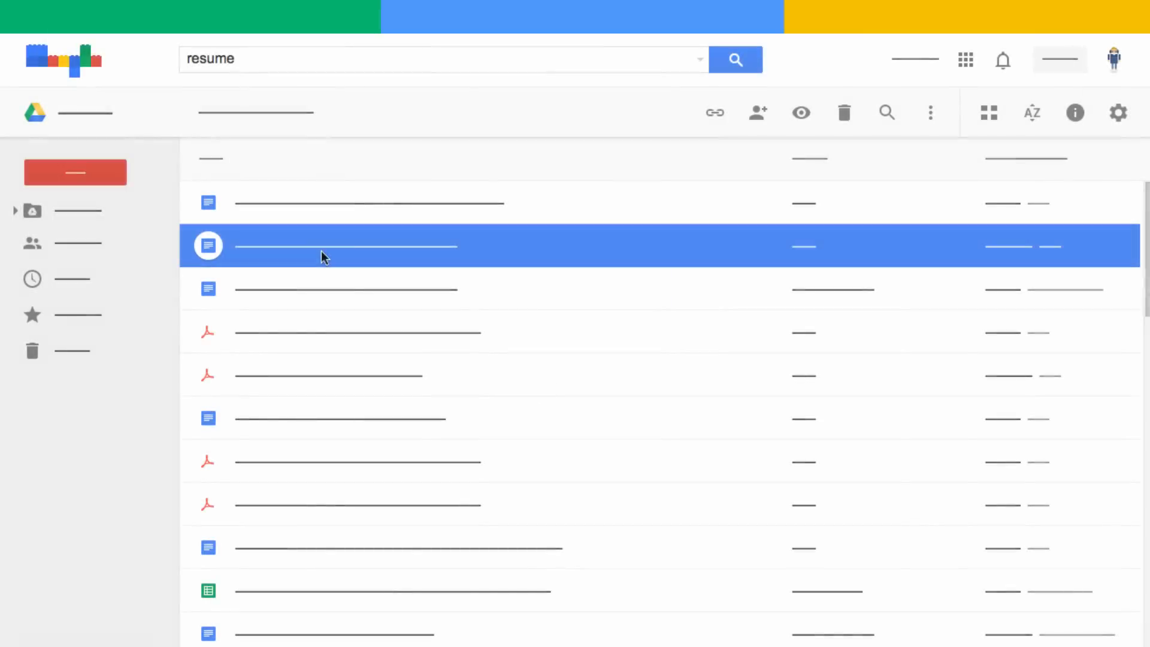
{"action": "mouse_move", "coordinate": [757, 112]}
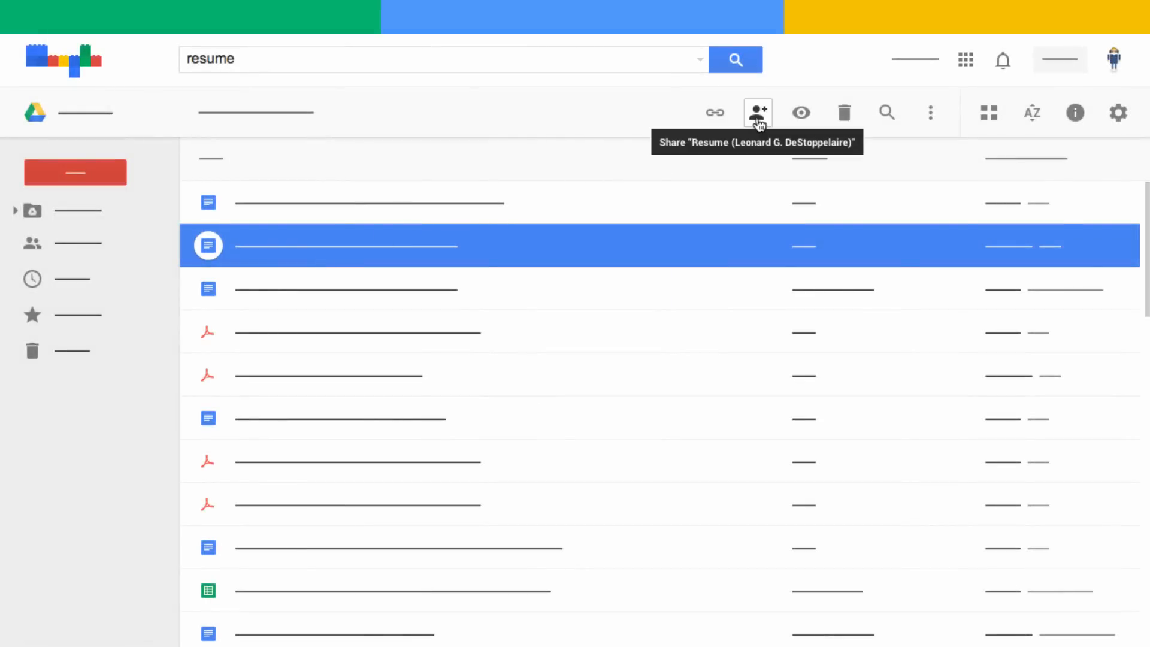
Open sharing for the selected resume in Drive and pick an invitee access level
{"action": "left_click", "coordinate": [757, 112]}
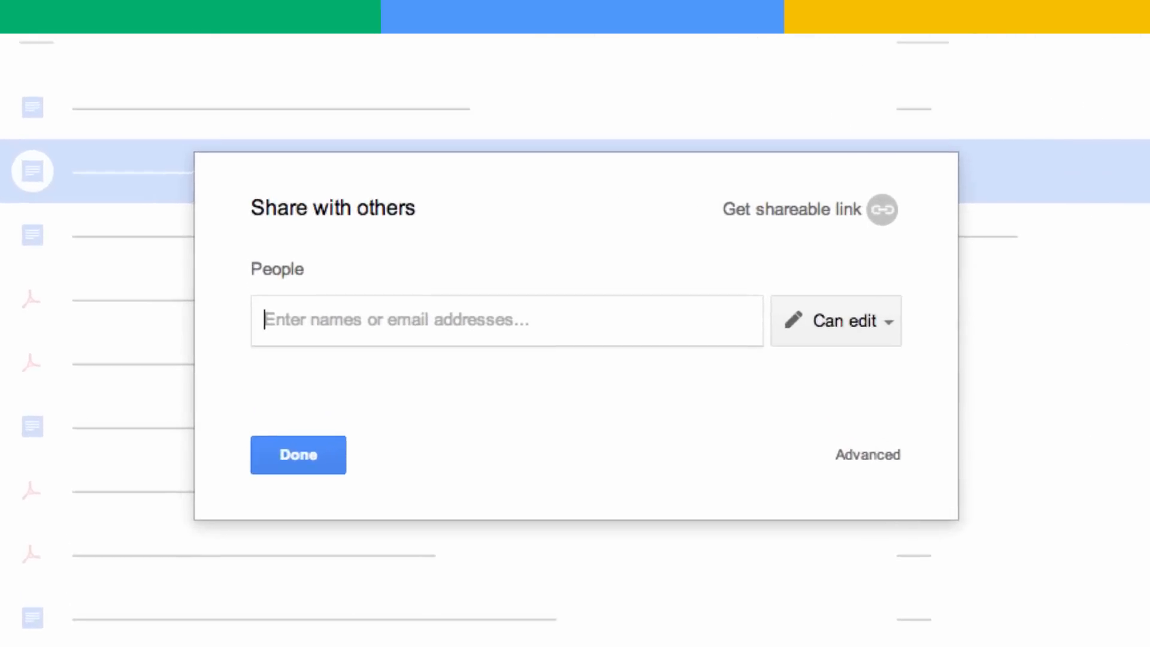
{"action": "left_click", "coordinate": [836, 320]}
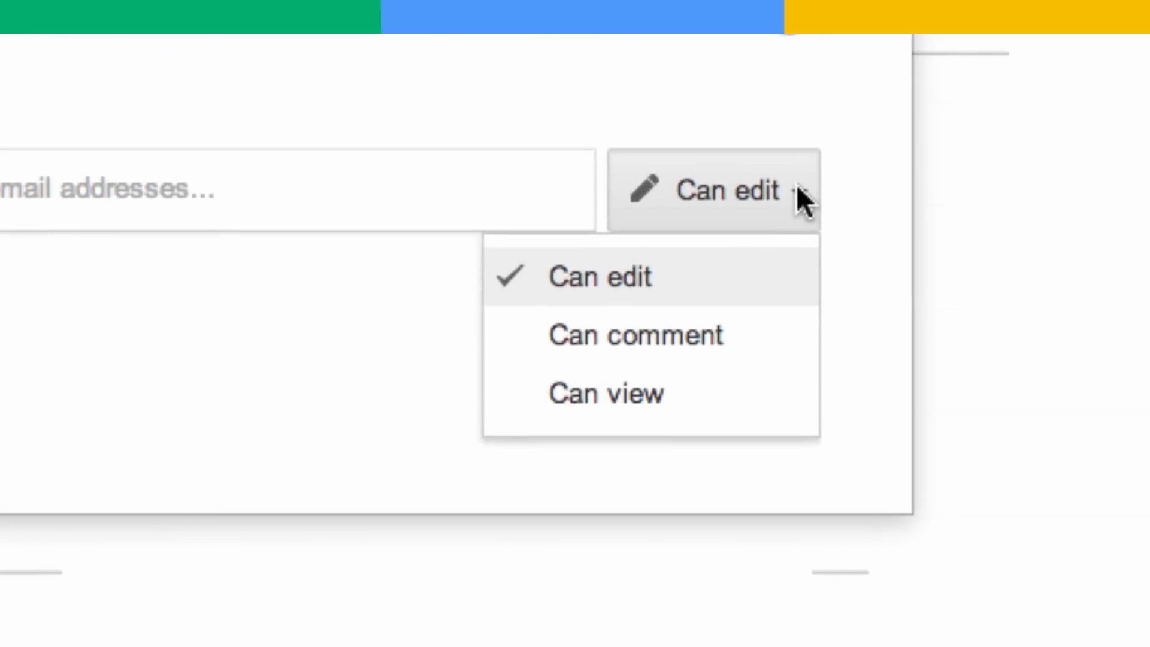
{"action": "left_click", "coordinate": [605, 393]}
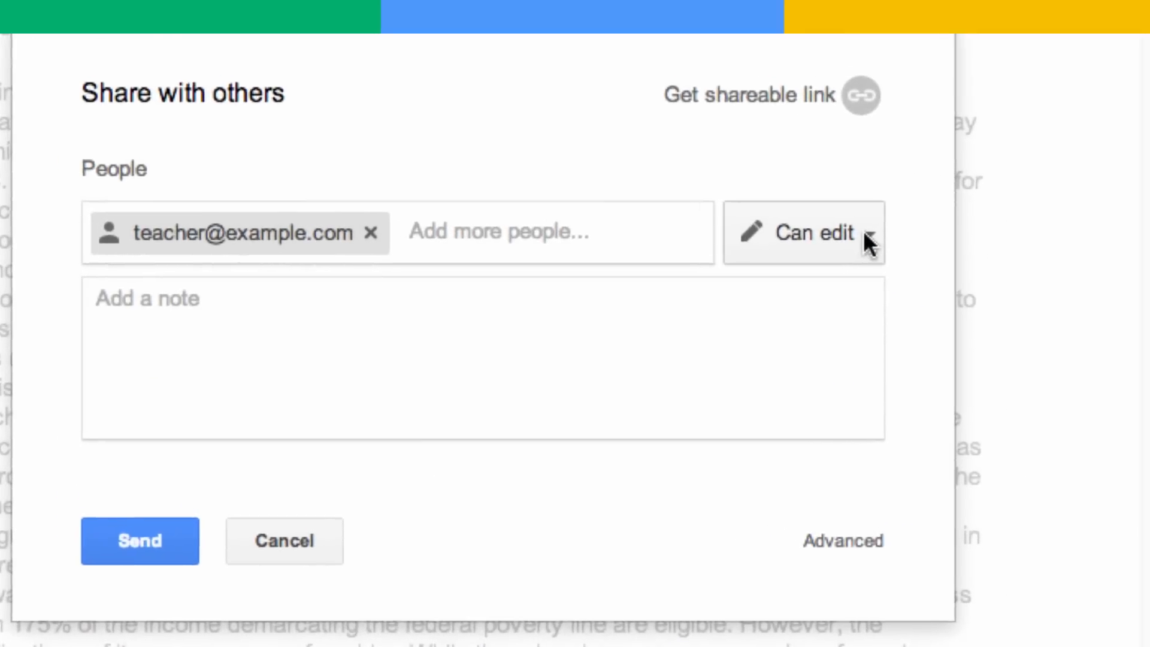
Change the invitees' access from Can edit to Can comment
{"action": "left_click", "coordinate": [804, 233]}
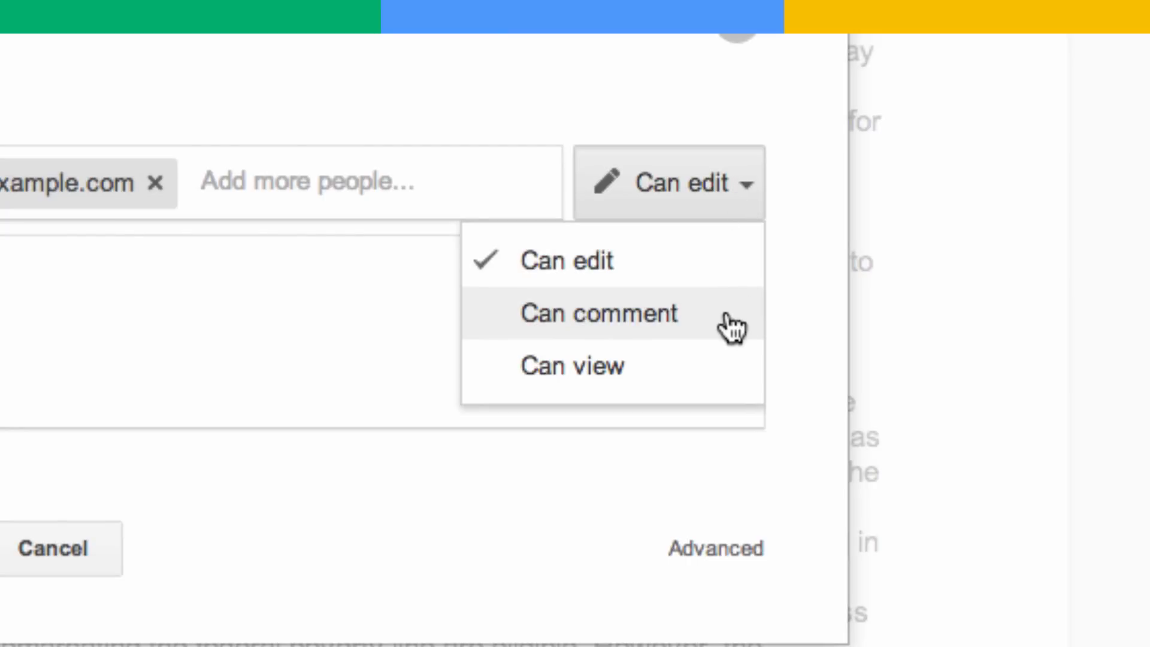
{"action": "left_click", "coordinate": [599, 313]}
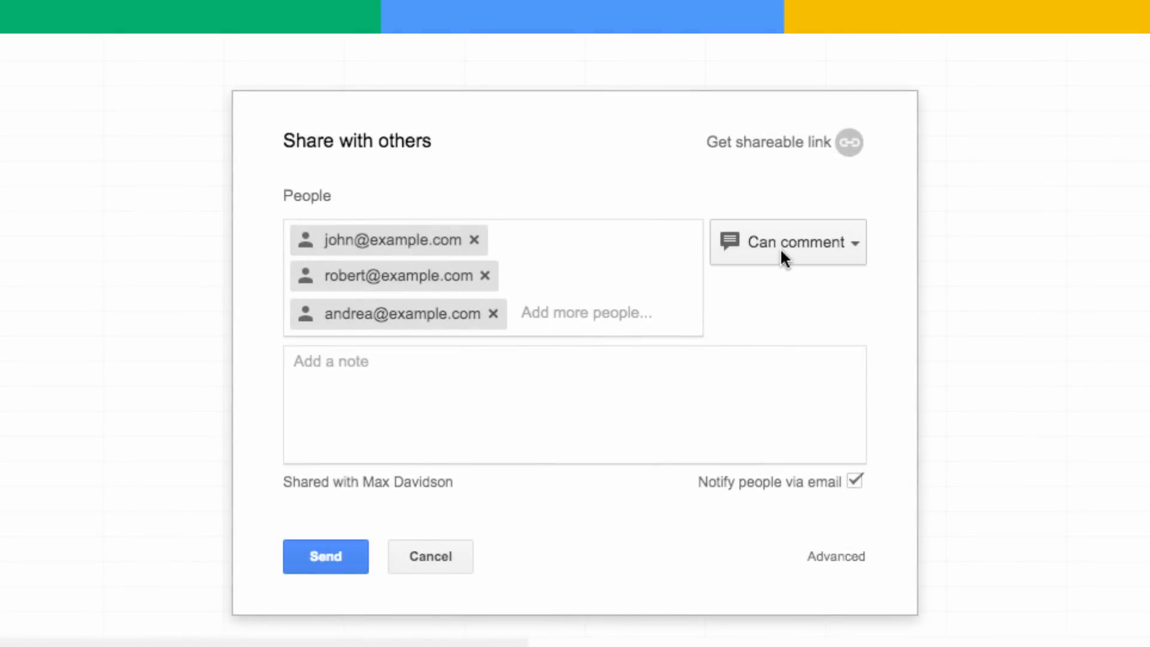
Switch the three invitees to Can edit and open Advanced sharing settings
{"action": "left_click", "coordinate": [787, 242]}
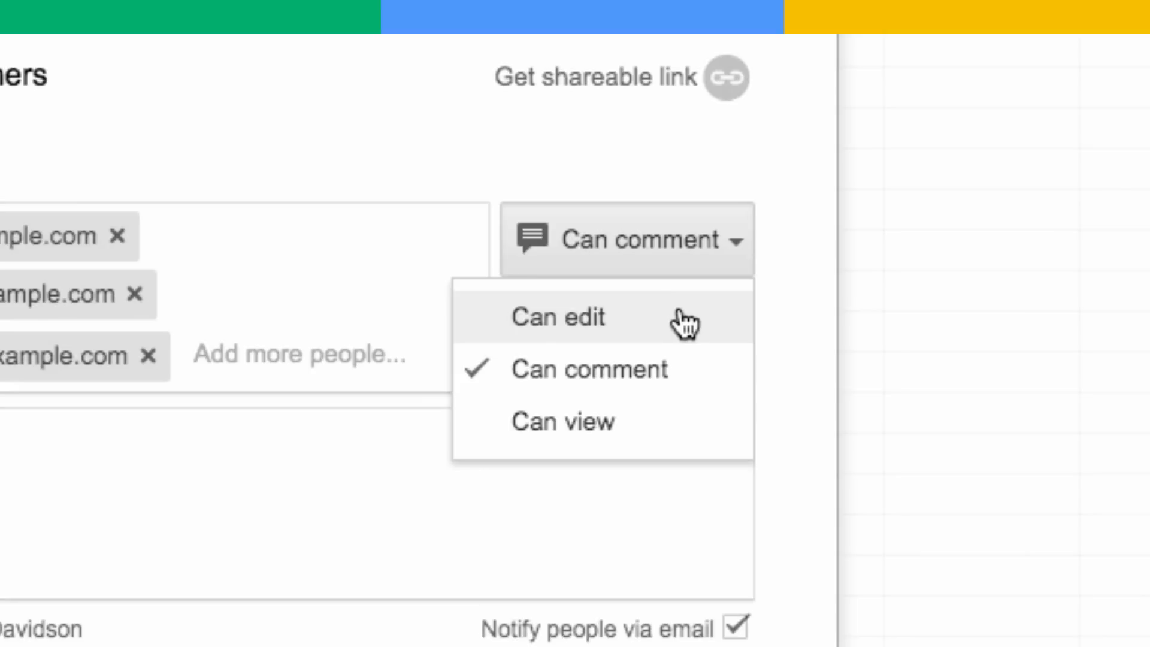
{"action": "left_click", "coordinate": [559, 318]}
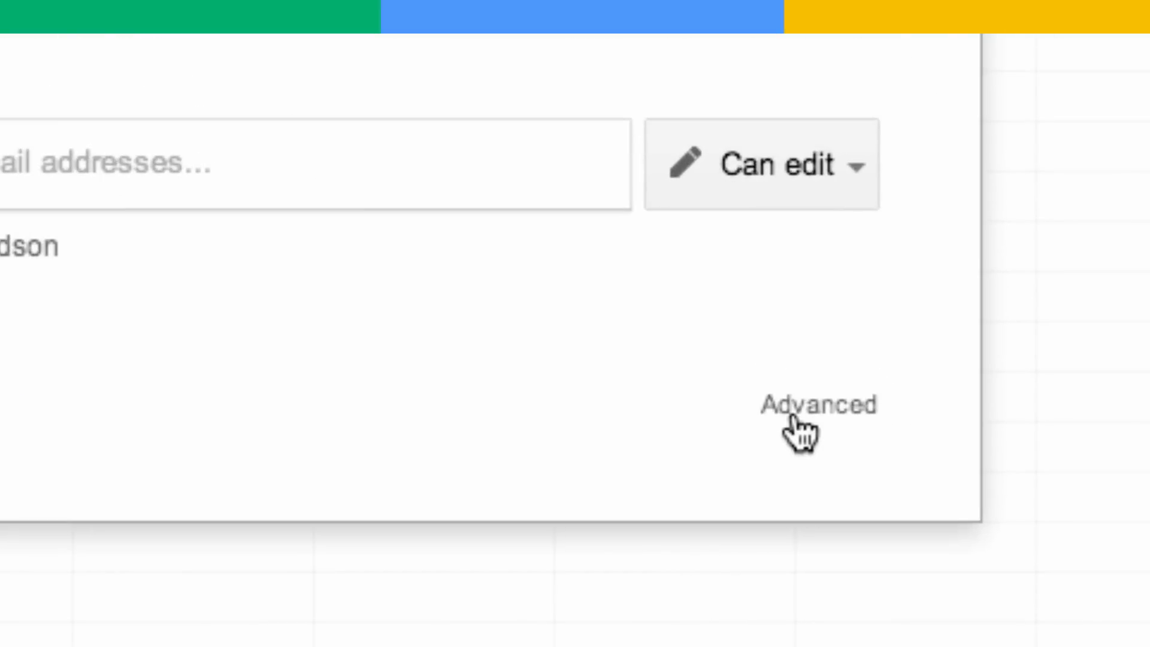
{"action": "left_click", "coordinate": [817, 405]}
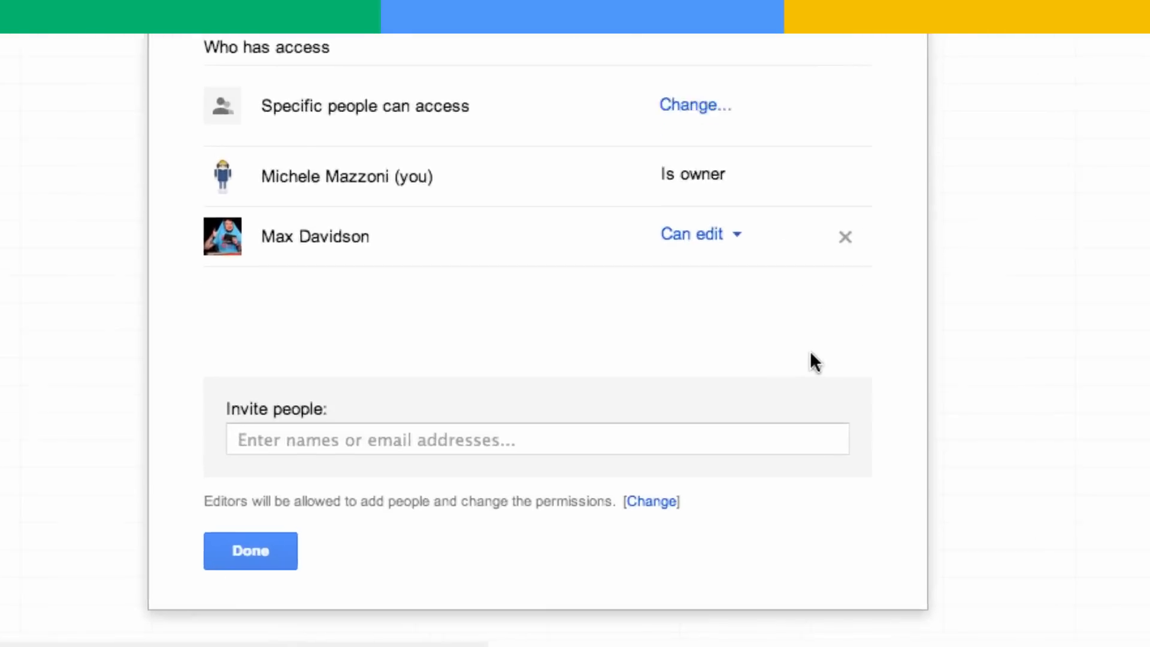